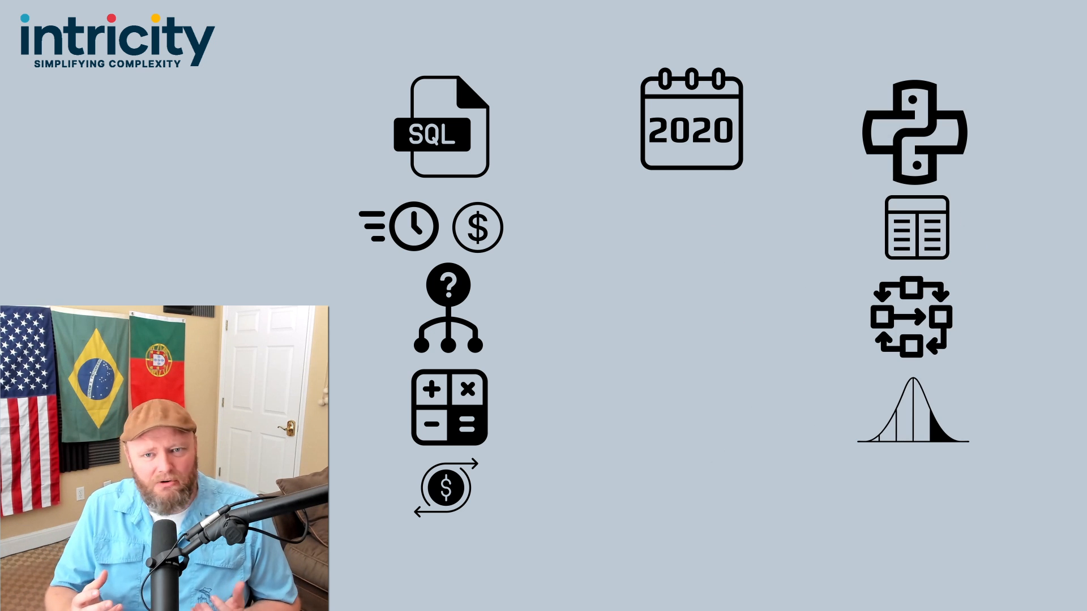
{"action": "left_click_drag", "start_coordinate": [548, 197], "coordinate": [826, 385]}
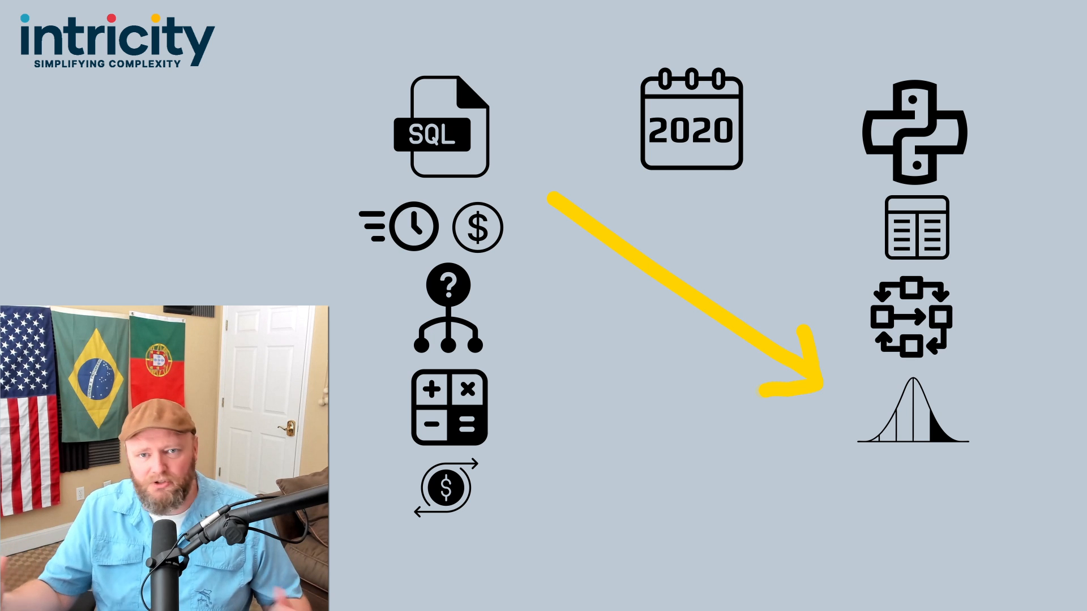